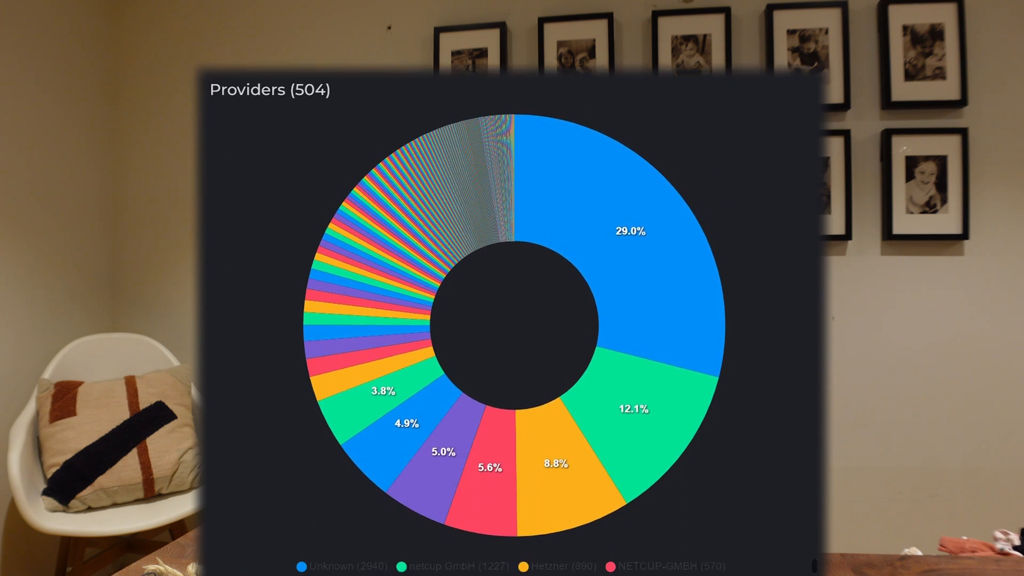
Scroll the runonflux.io home page and launch the FluxNodes page on running a node.
{"action": "scroll", "scroll_direction": "down", "scroll_amount": 3}
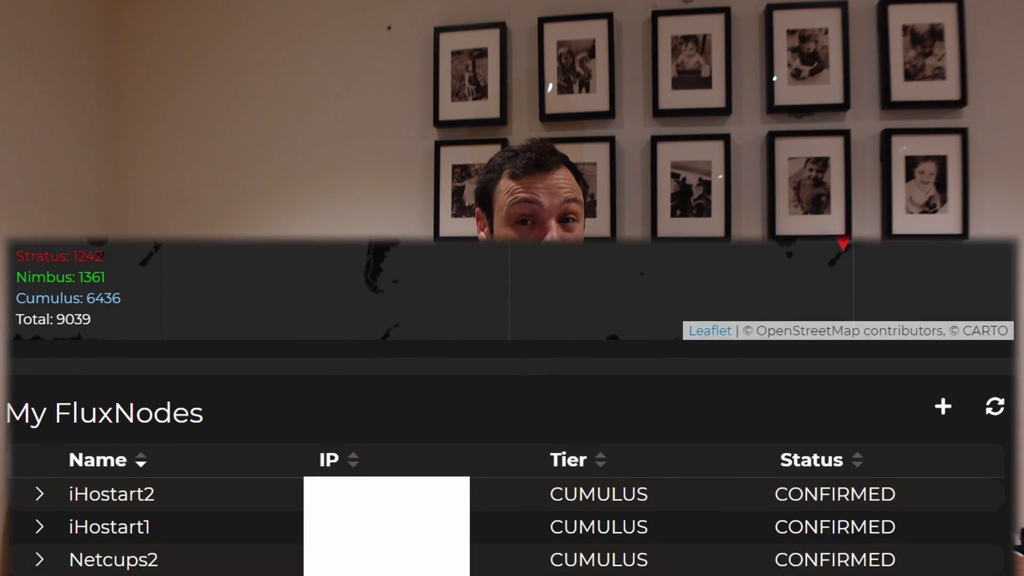
{"action": "scroll", "scroll_direction": "down", "scroll_amount": 3}
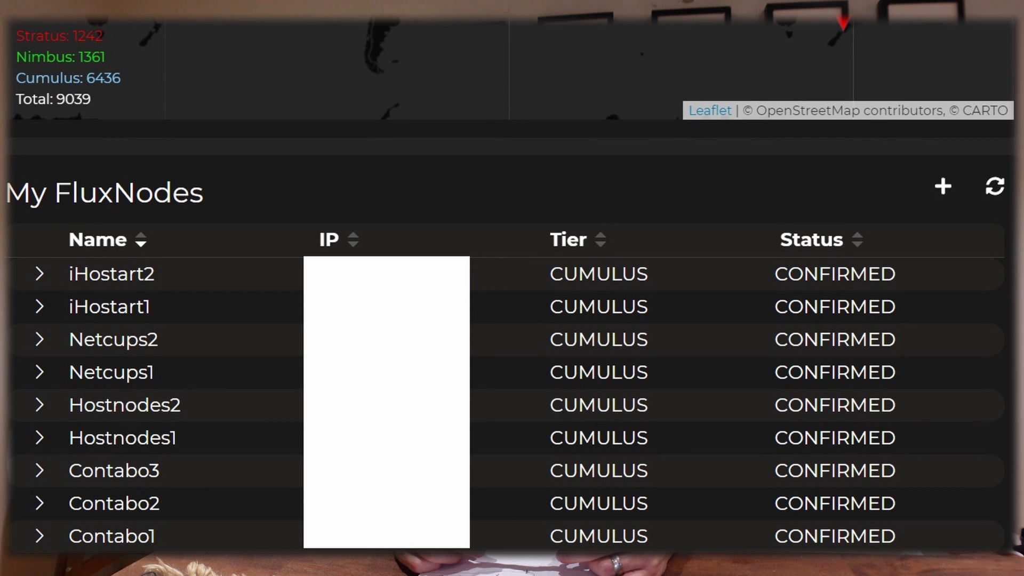
{"action": "left_click", "coordinate": [146, 7]}
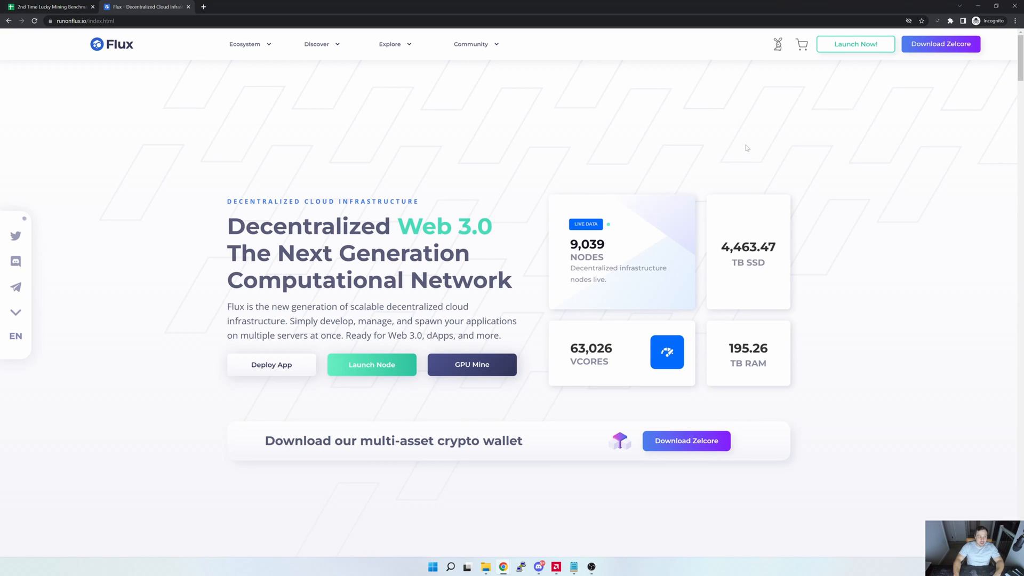
{"action": "mouse_move", "coordinate": [745, 149]}
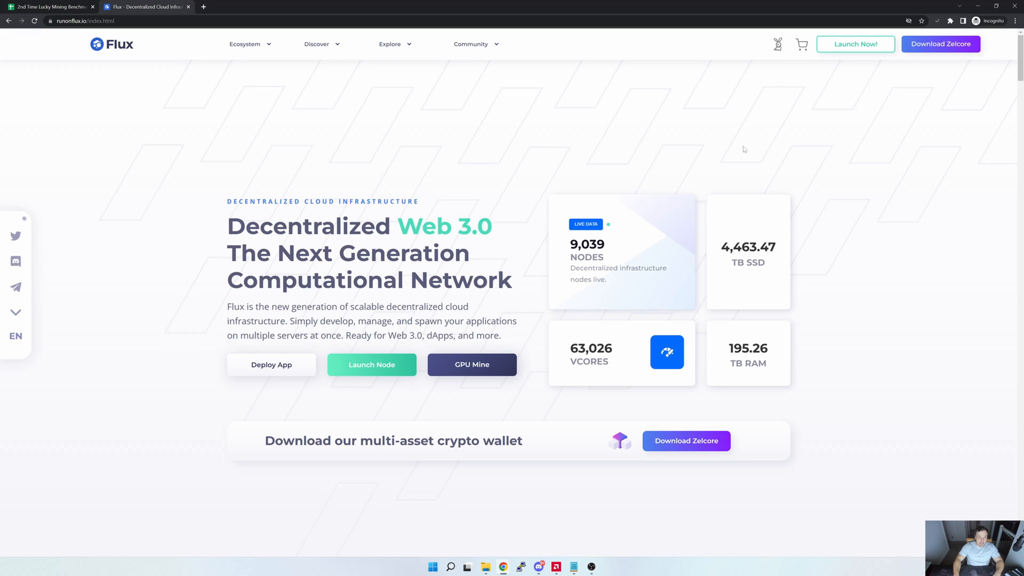
{"action": "mouse_move", "coordinate": [613, 186]}
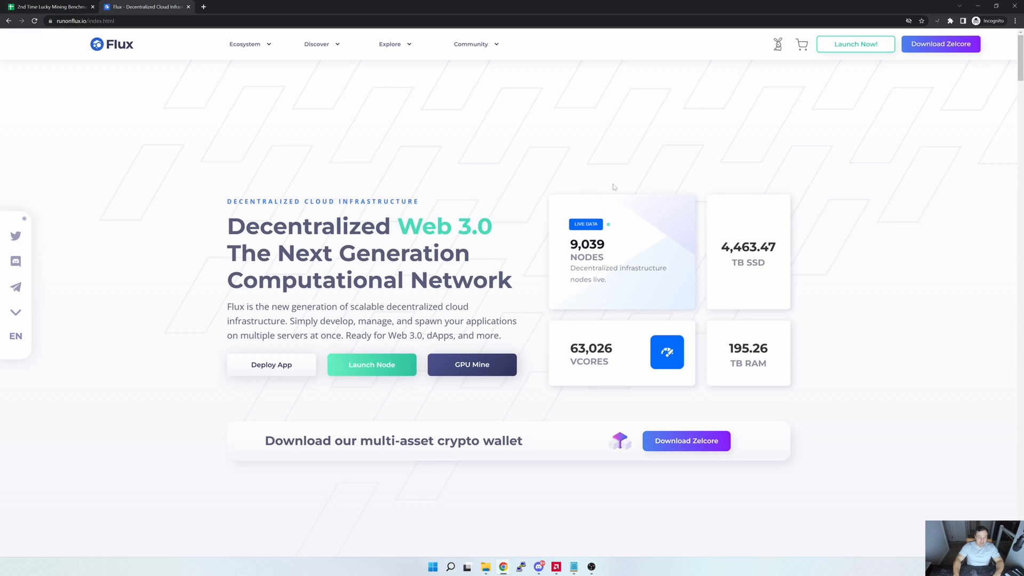
{"action": "mouse_move", "coordinate": [201, 61]}
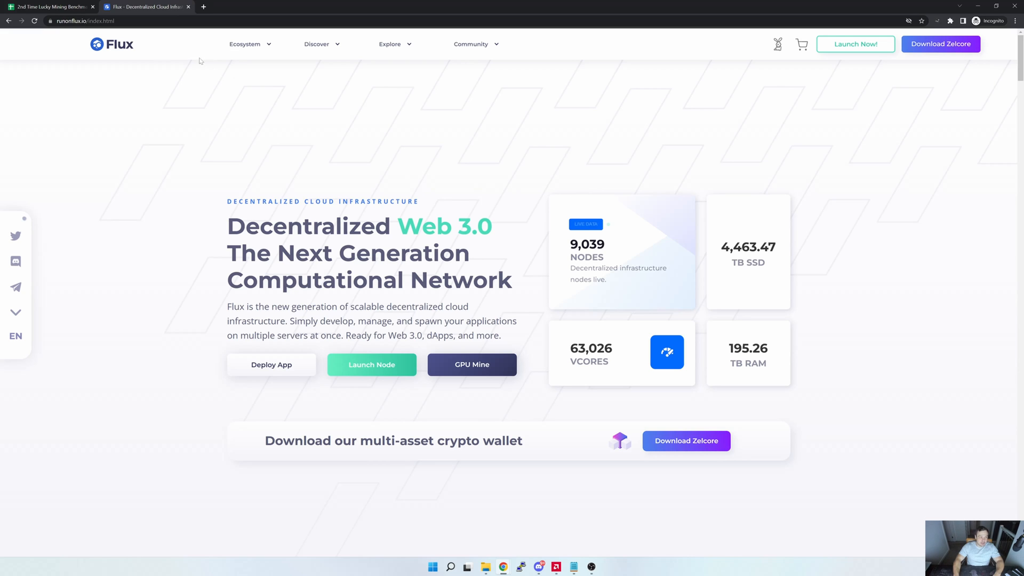
{"action": "mouse_move", "coordinate": [371, 364]}
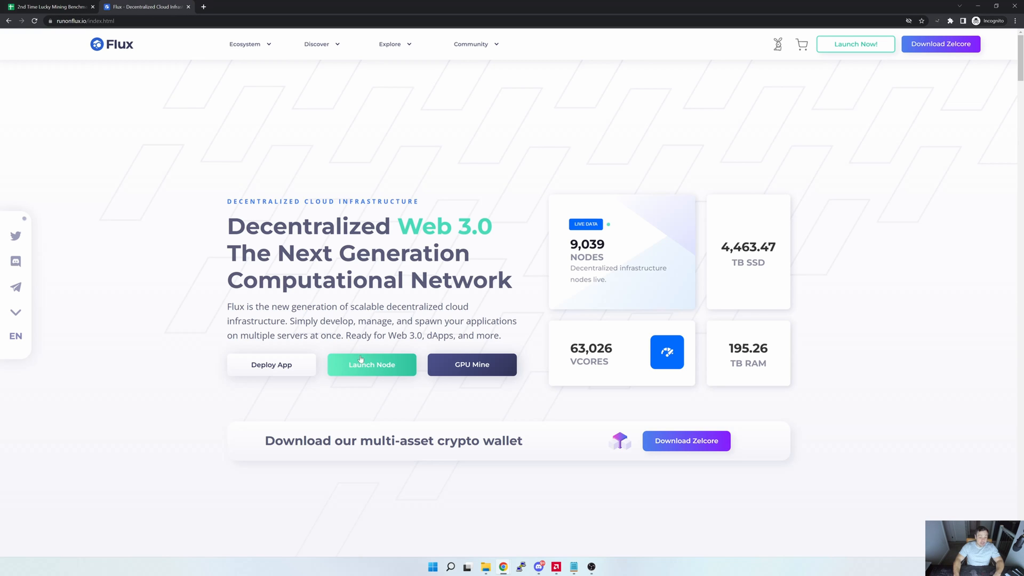
{"action": "left_click", "coordinate": [371, 364]}
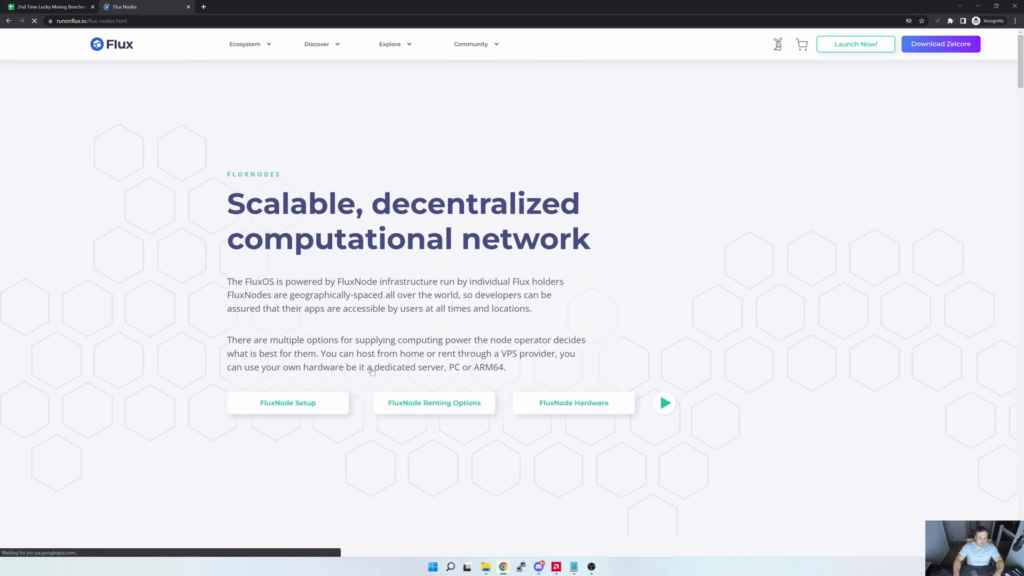
Open the Cumulus Tier renting list, check kimsufi's price cell, then deselect the Advinservers note.
{"action": "left_click", "coordinate": [433, 402]}
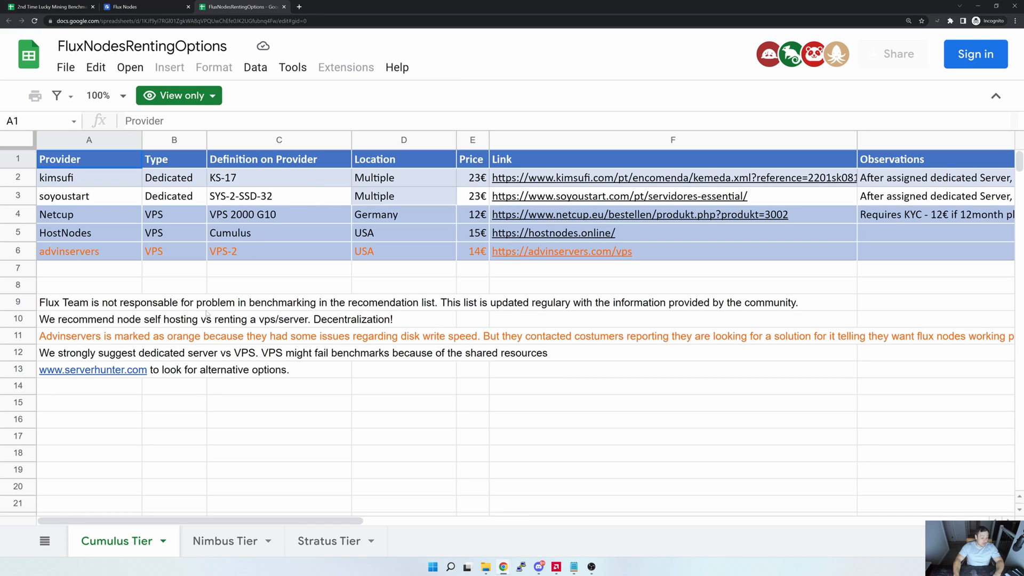
{"action": "mouse_move", "coordinate": [228, 507]}
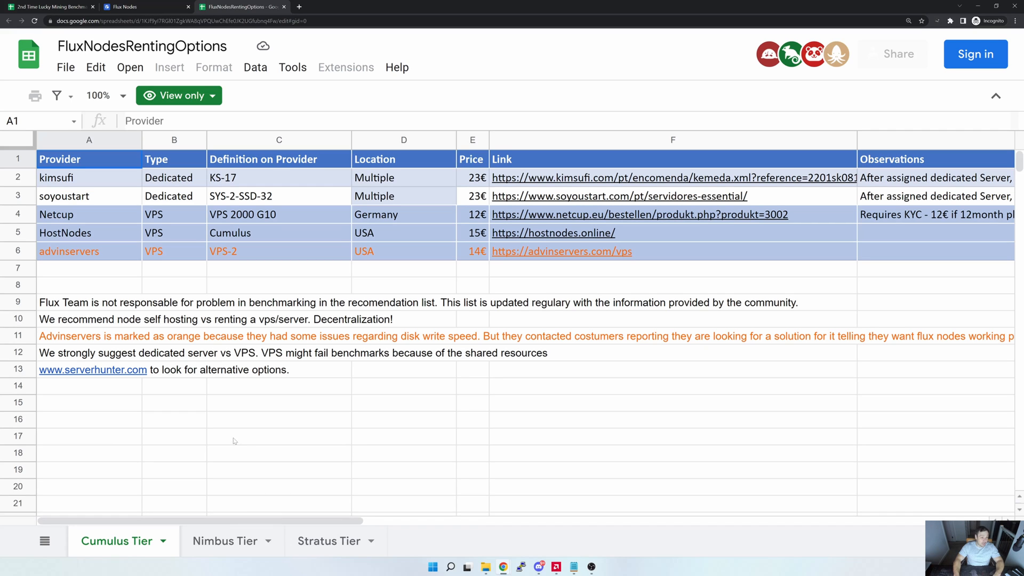
{"action": "mouse_move", "coordinate": [248, 425]}
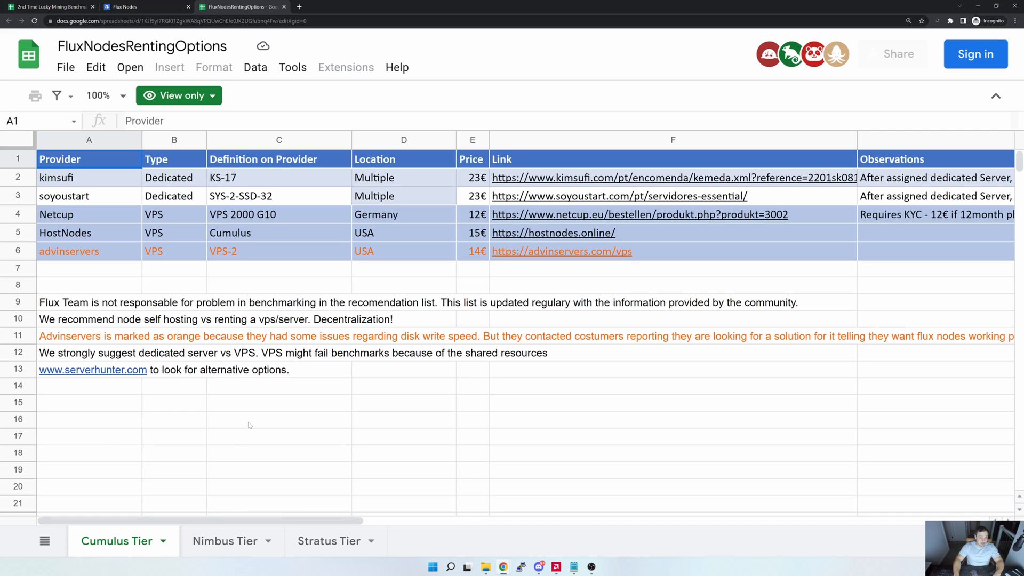
{"action": "mouse_move", "coordinate": [167, 468]}
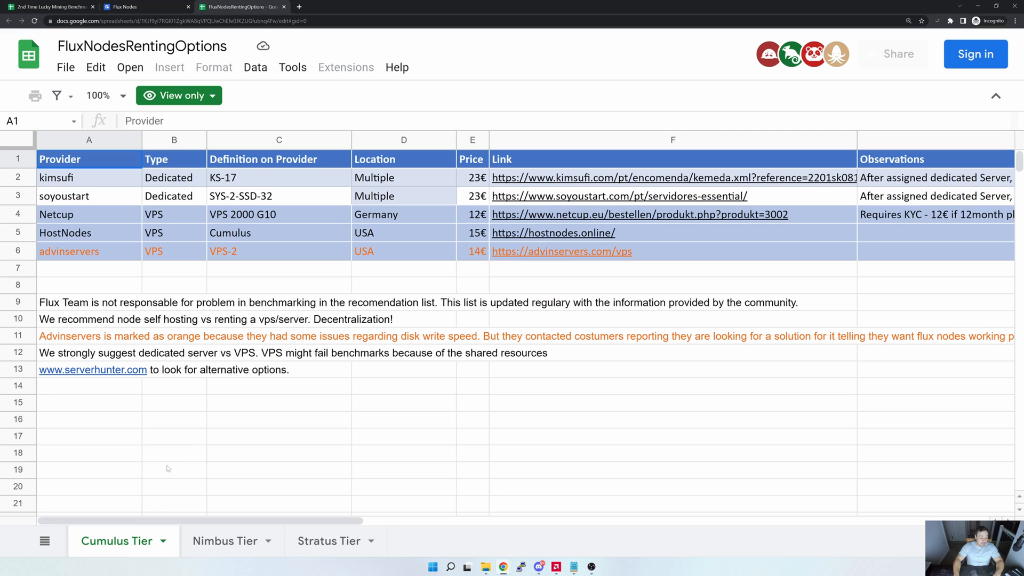
{"action": "mouse_move", "coordinate": [171, 417]}
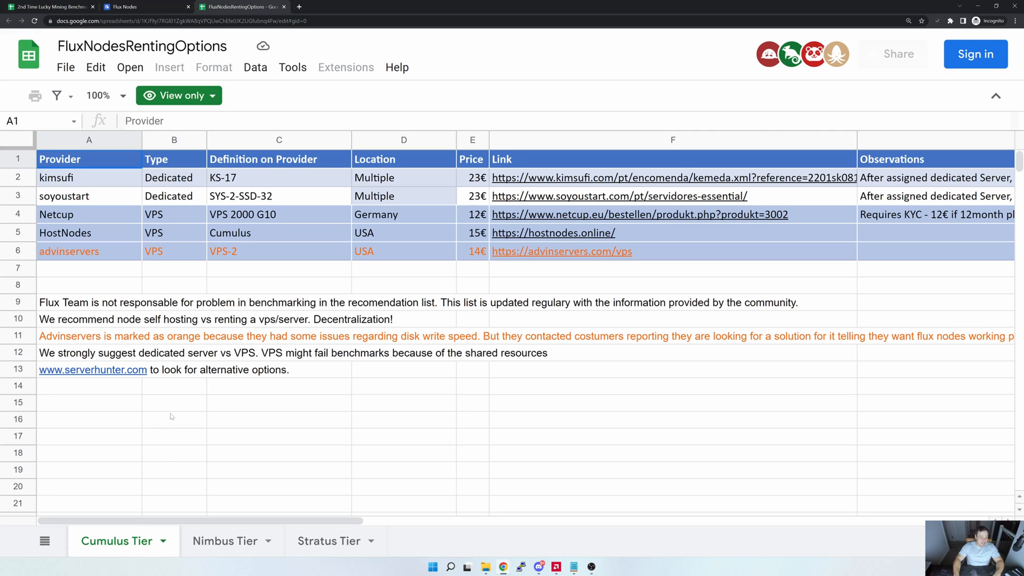
{"action": "mouse_move", "coordinate": [140, 219]}
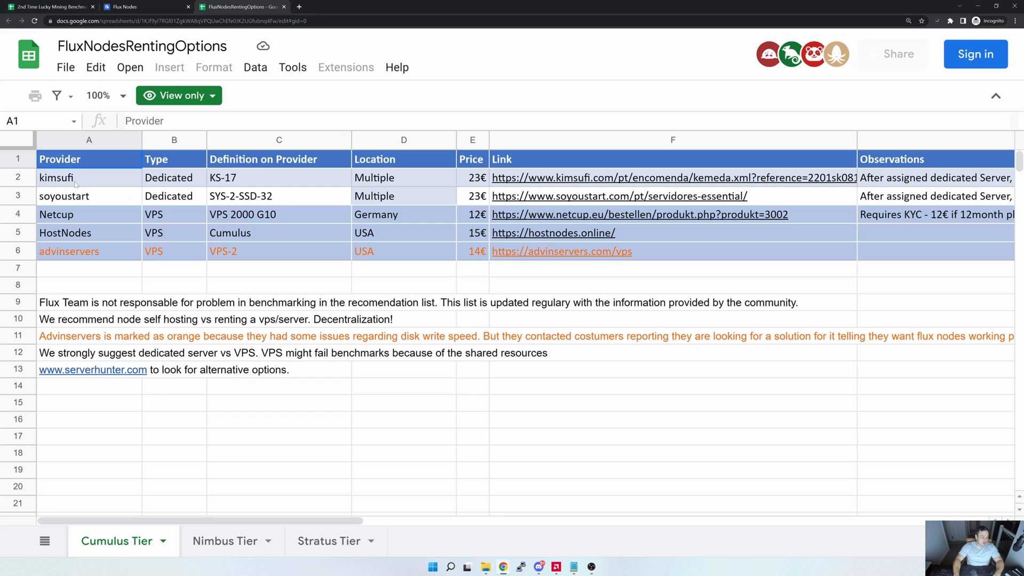
{"action": "mouse_move", "coordinate": [84, 211]}
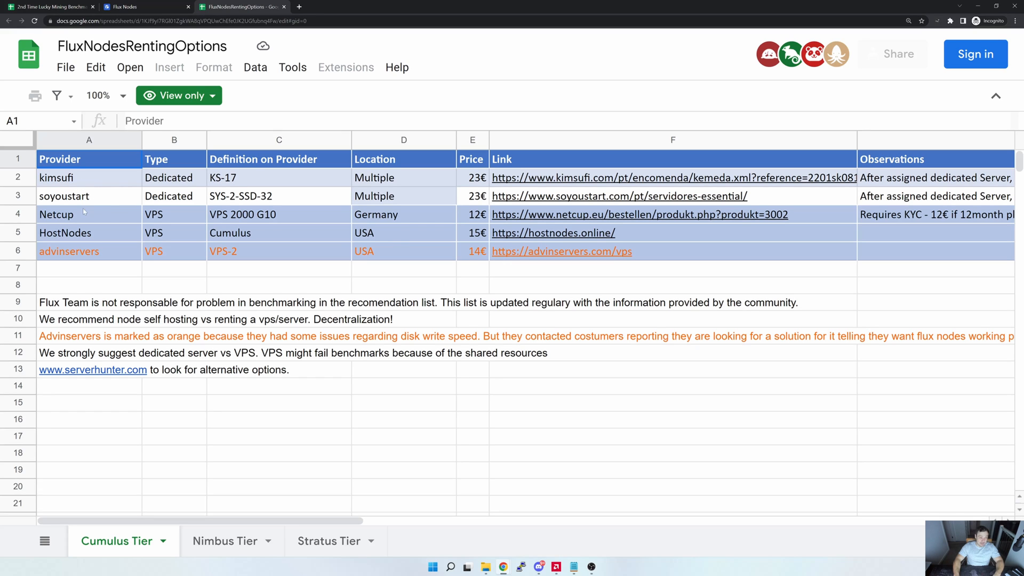
{"action": "mouse_move", "coordinate": [41, 261]}
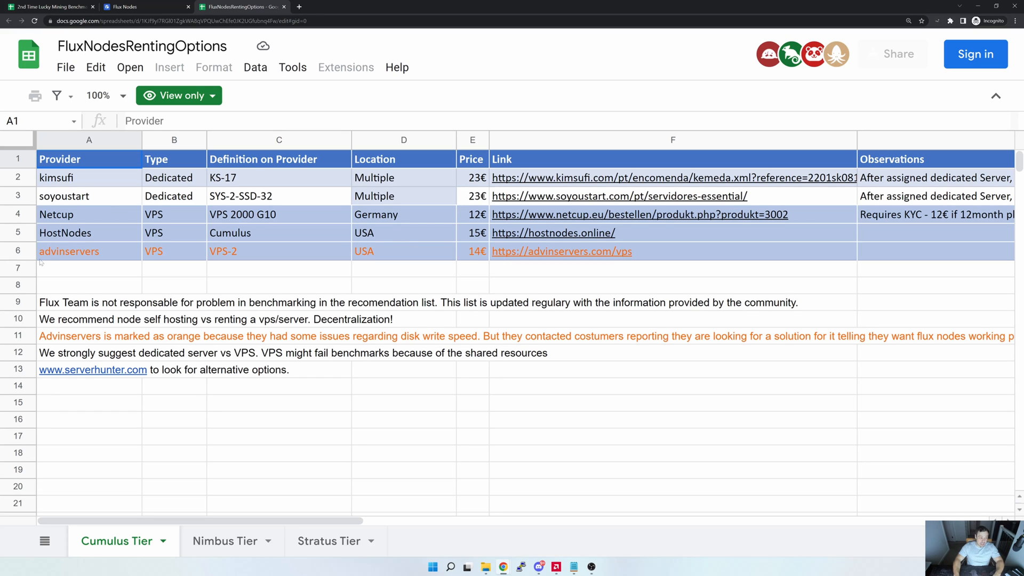
{"action": "mouse_move", "coordinate": [198, 235]}
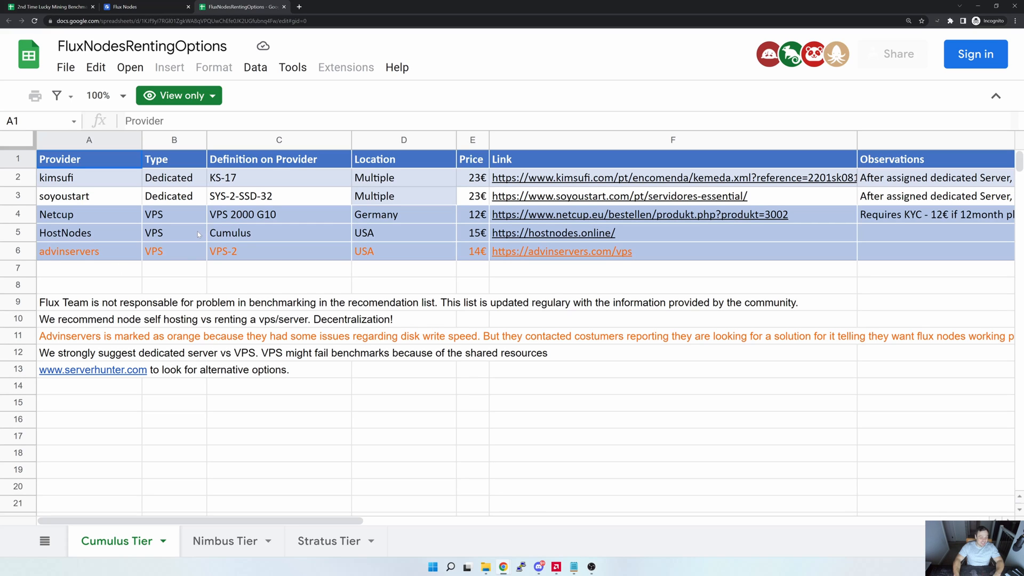
{"action": "mouse_move", "coordinate": [175, 235]}
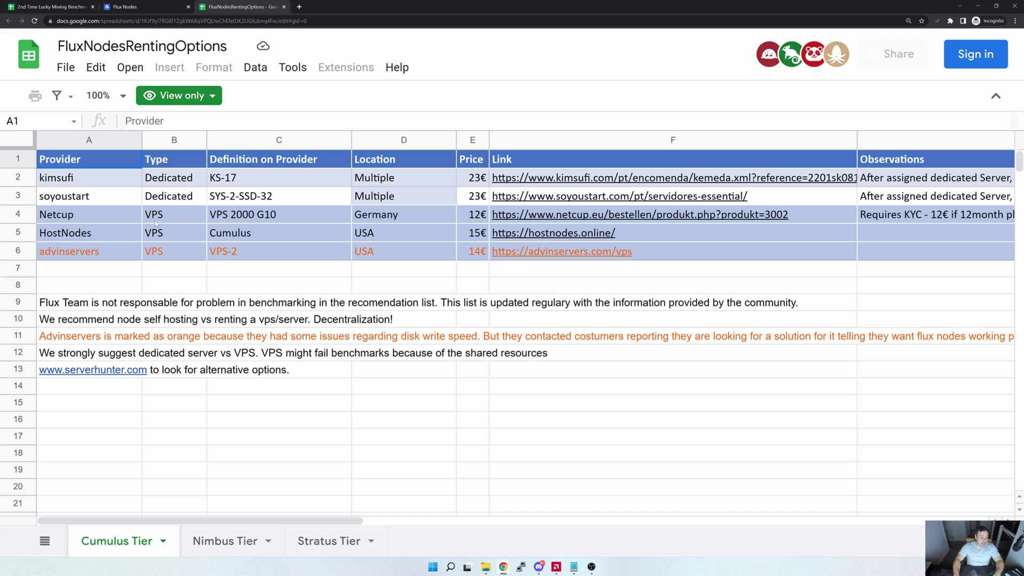
{"action": "mouse_move", "coordinate": [438, 182]}
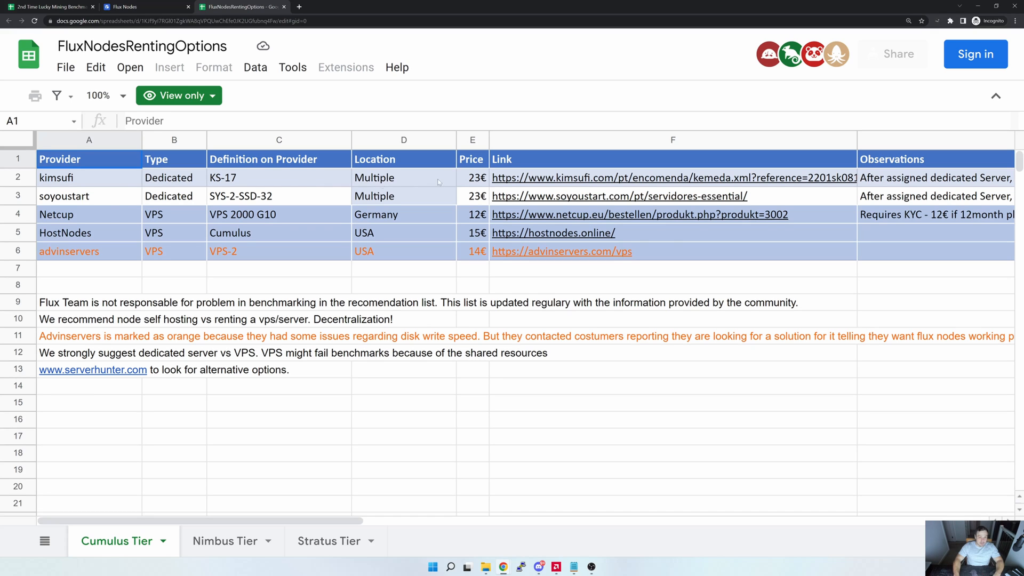
{"action": "left_click", "coordinate": [472, 177]}
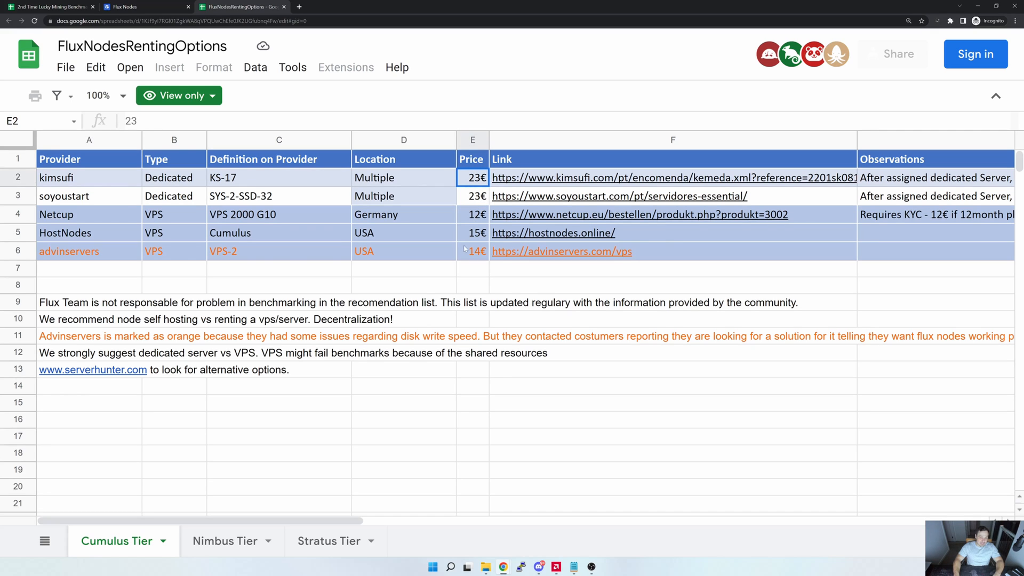
{"action": "mouse_move", "coordinate": [192, 261]}
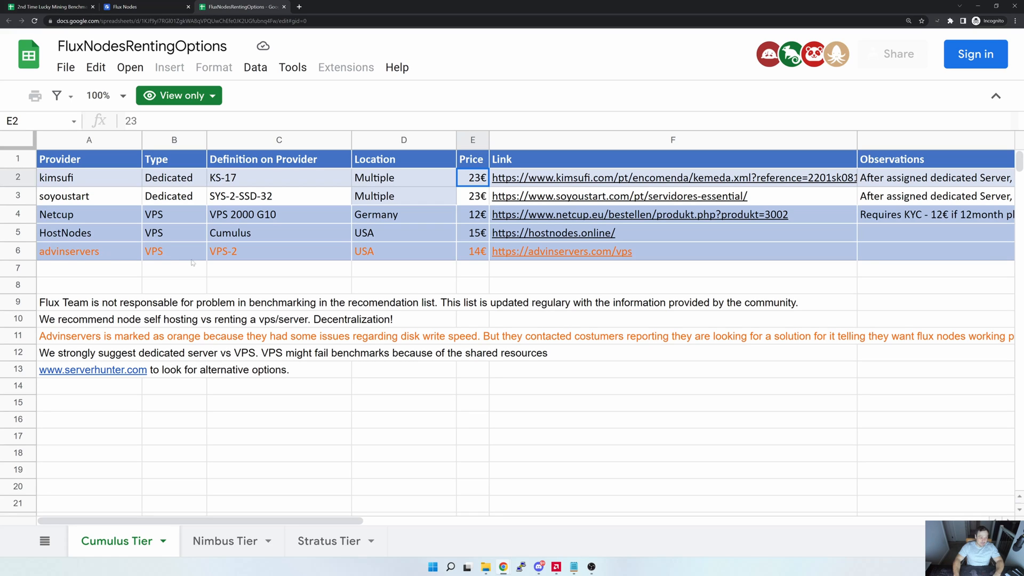
{"action": "mouse_move", "coordinate": [147, 254]}
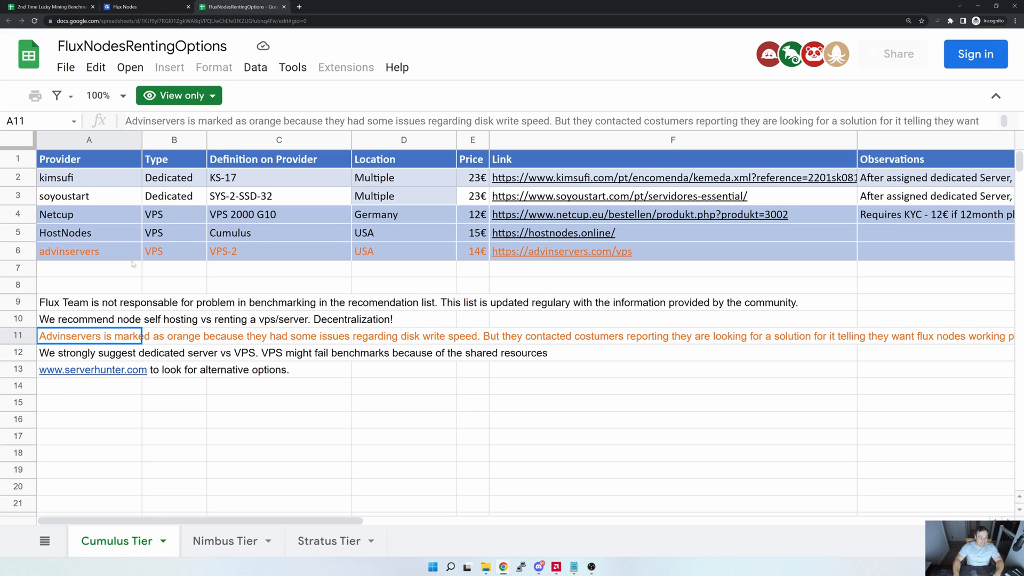
{"action": "left_click", "coordinate": [672, 319]}
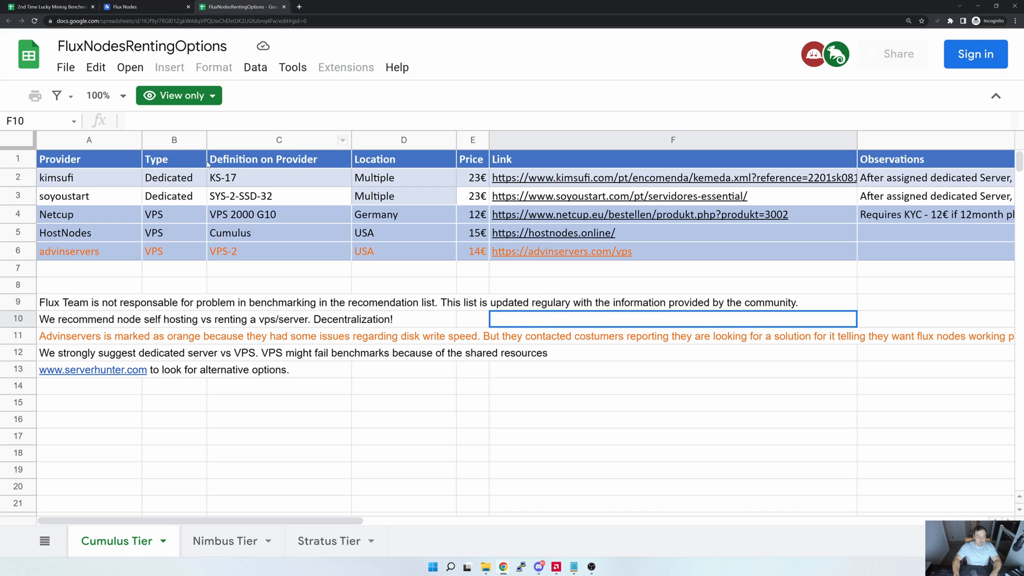
{"action": "mouse_move", "coordinate": [96, 175]}
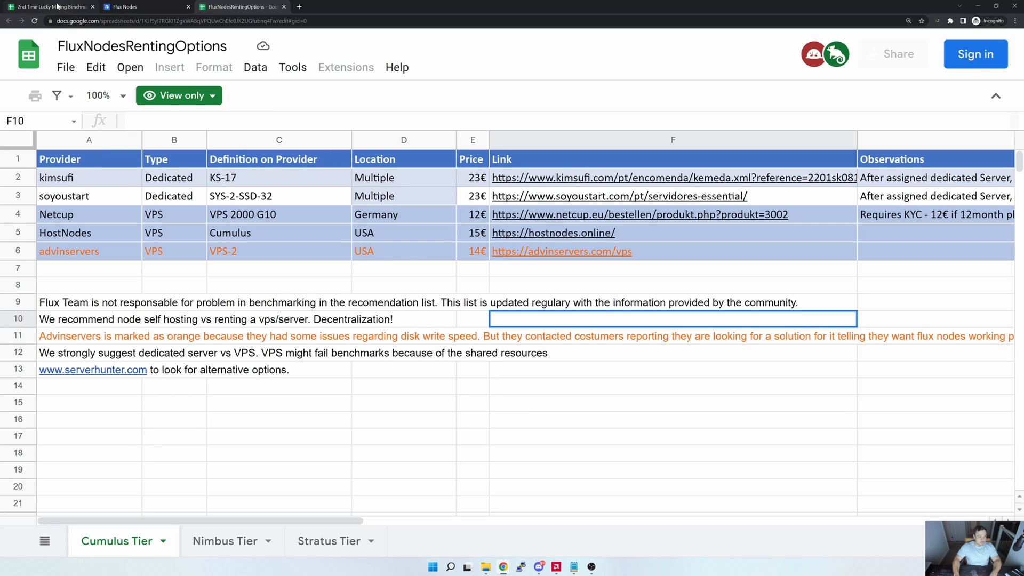
Switch to the benchmark spreadsheet's Flux VPS sheet, highlighting the Contabo entries and Cumulus Testing title.
{"action": "left_click", "coordinate": [49, 6]}
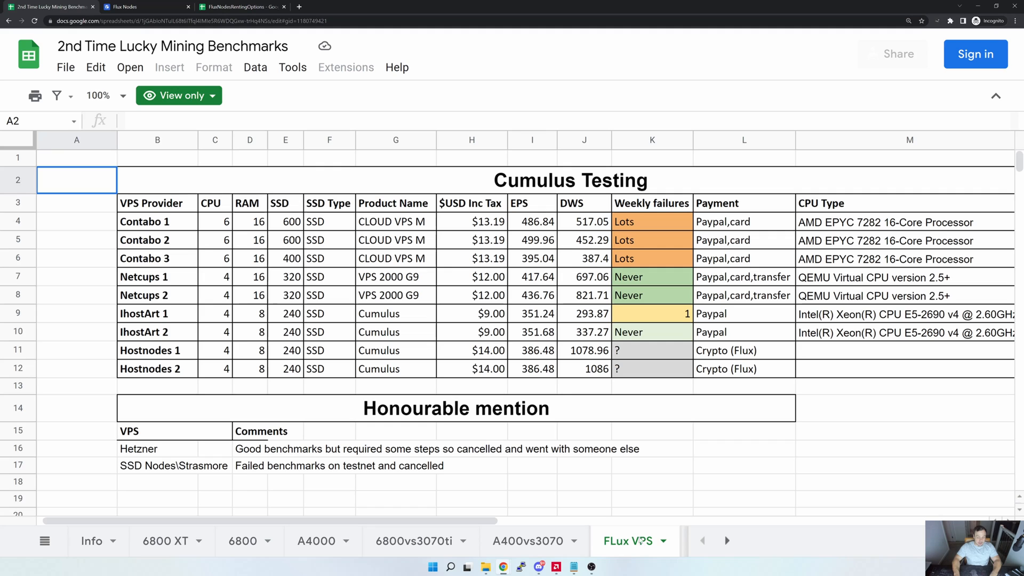
{"action": "mouse_move", "coordinate": [249, 189]}
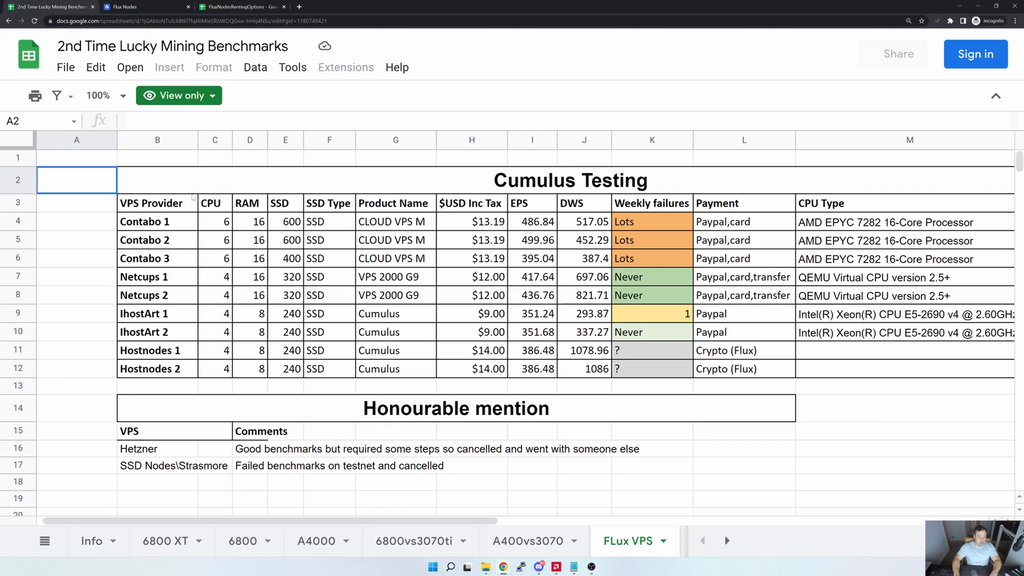
{"action": "left_click_drag", "start_coordinate": [157, 221], "coordinate": [156, 240]}
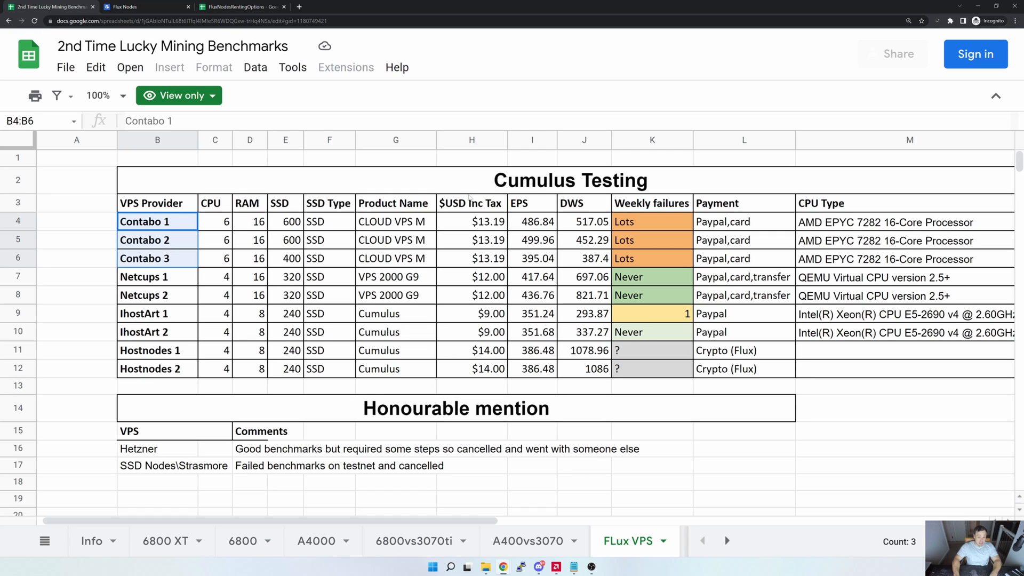
{"action": "left_click", "coordinate": [583, 203]}
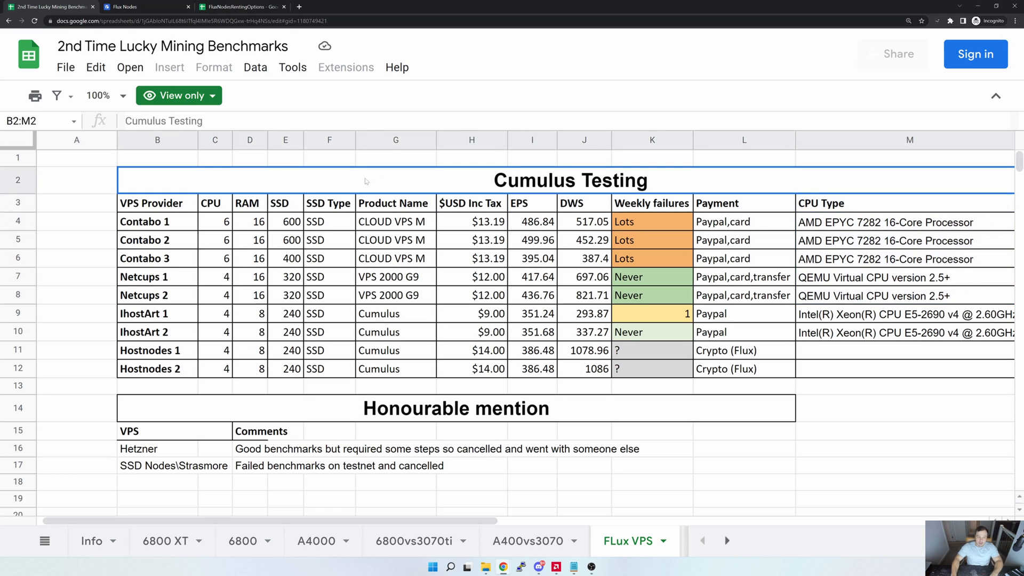
{"action": "left_click", "coordinate": [285, 221]}
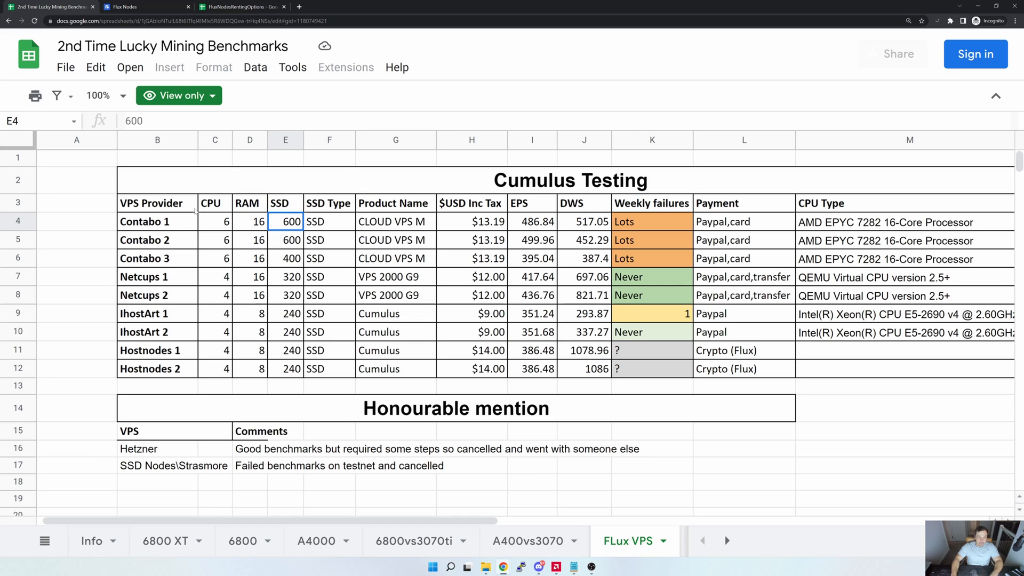
{"action": "left_click", "coordinate": [157, 221]}
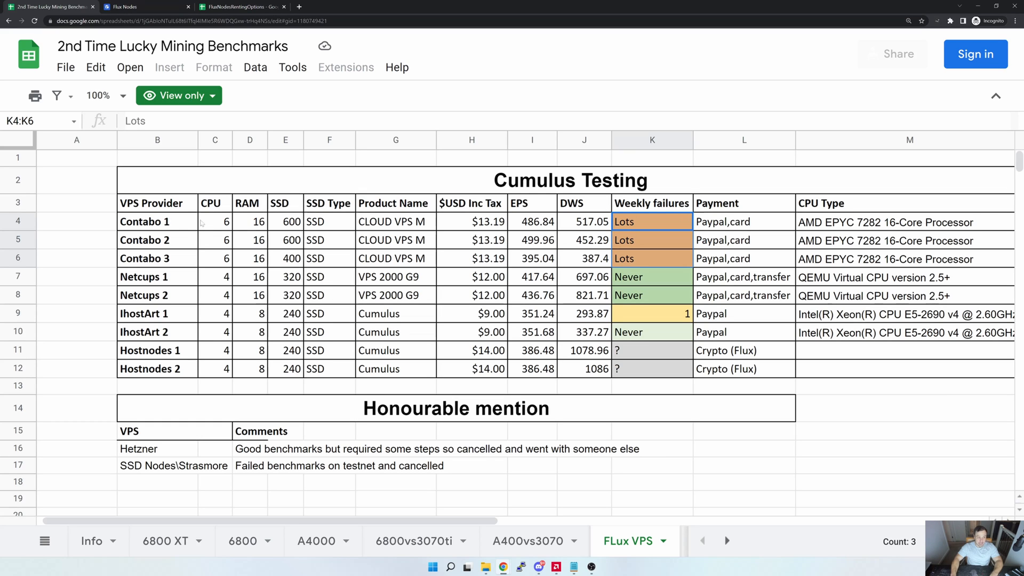
{"action": "left_click", "coordinate": [583, 240]}
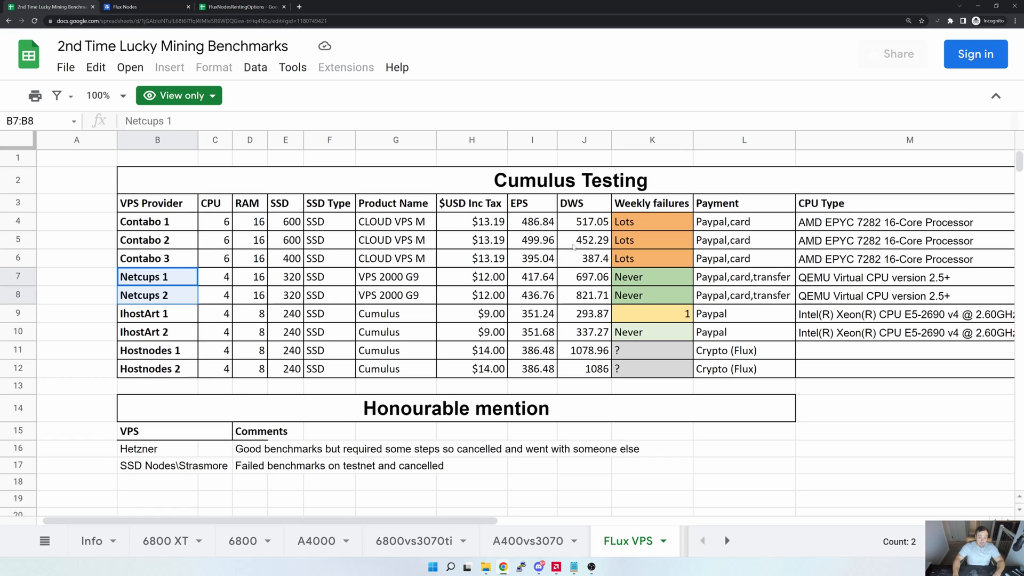
{"action": "left_click", "coordinate": [584, 277]}
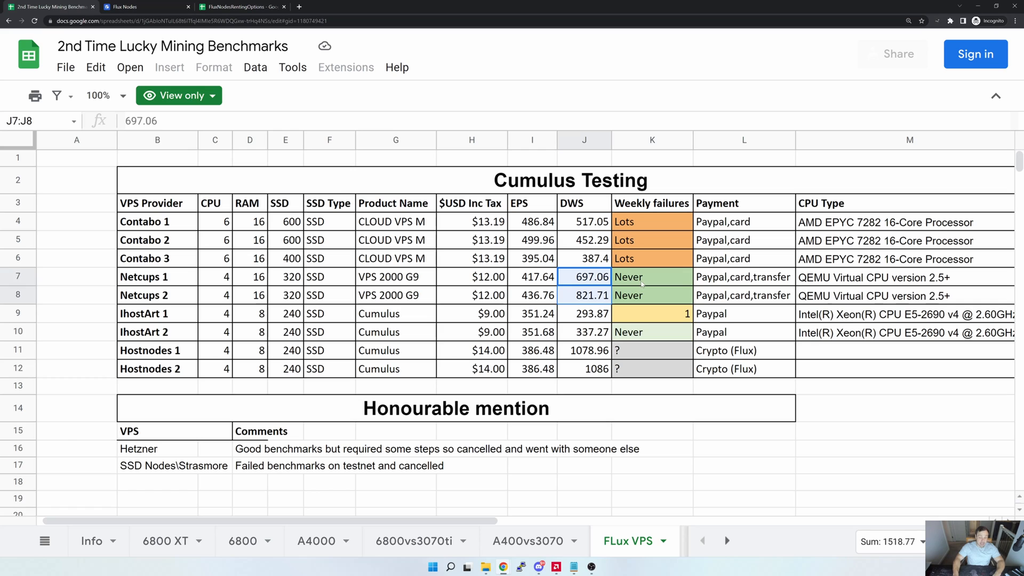
{"action": "left_click", "coordinate": [651, 276]}
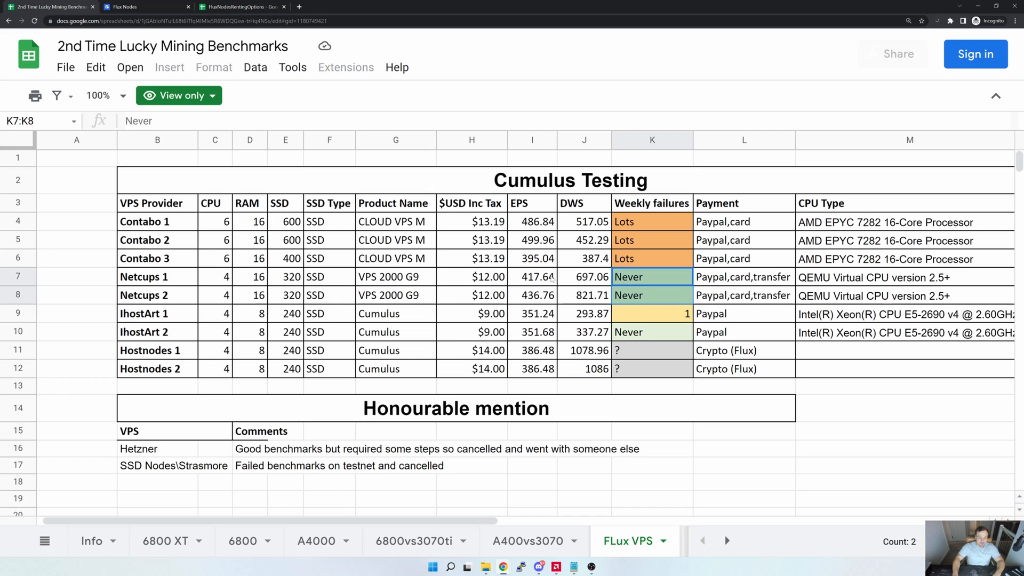
{"action": "left_click", "coordinate": [532, 276]}
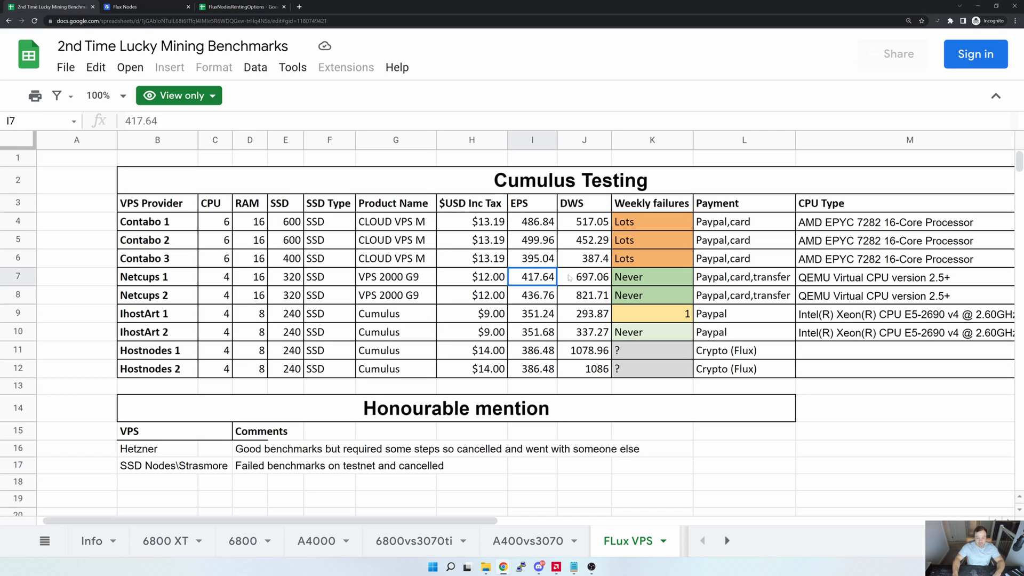
{"action": "left_click", "coordinate": [582, 277]}
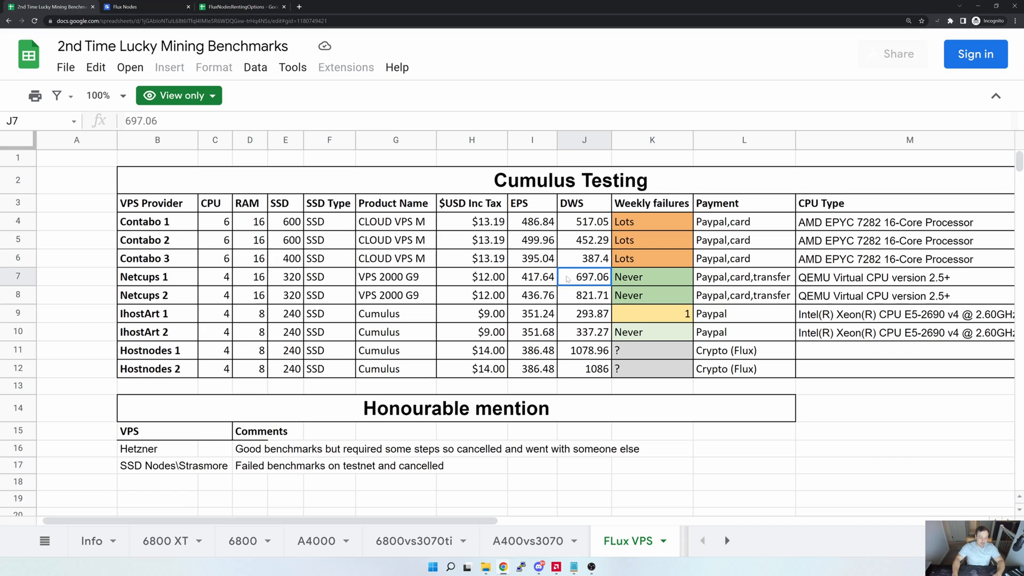
{"action": "mouse_move", "coordinate": [220, 260]}
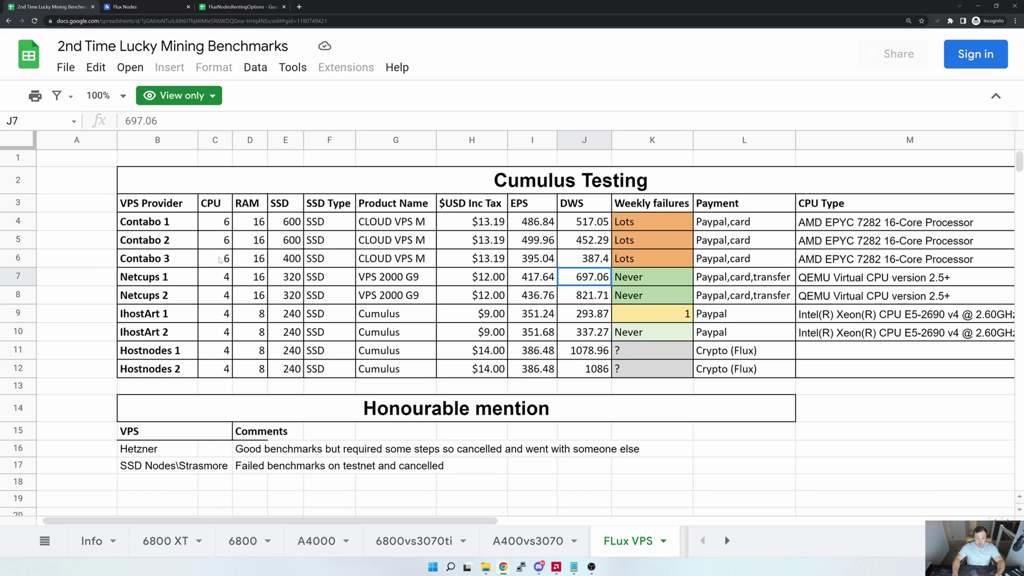
{"action": "mouse_move", "coordinate": [172, 285]}
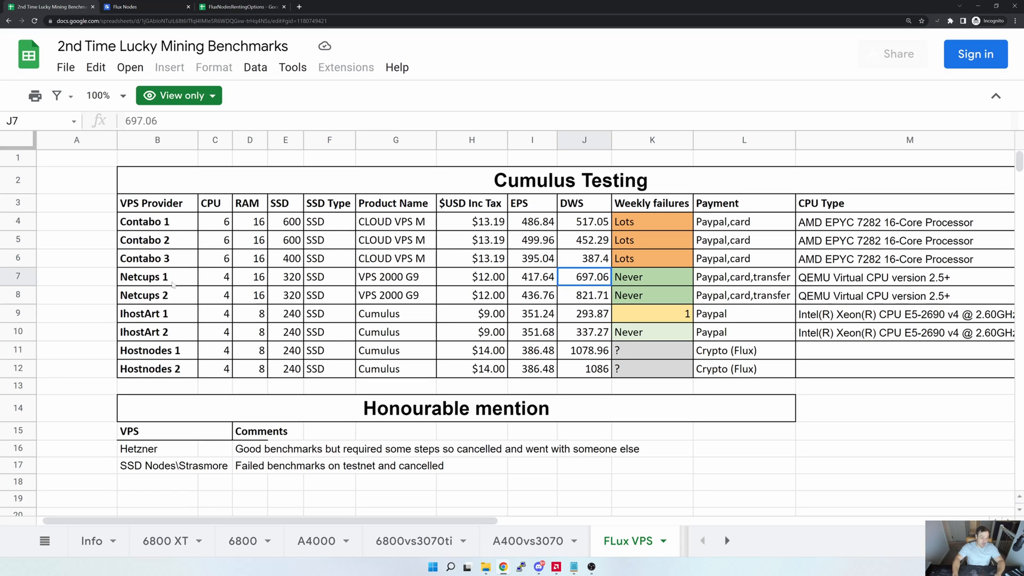
{"action": "mouse_move", "coordinate": [427, 314]}
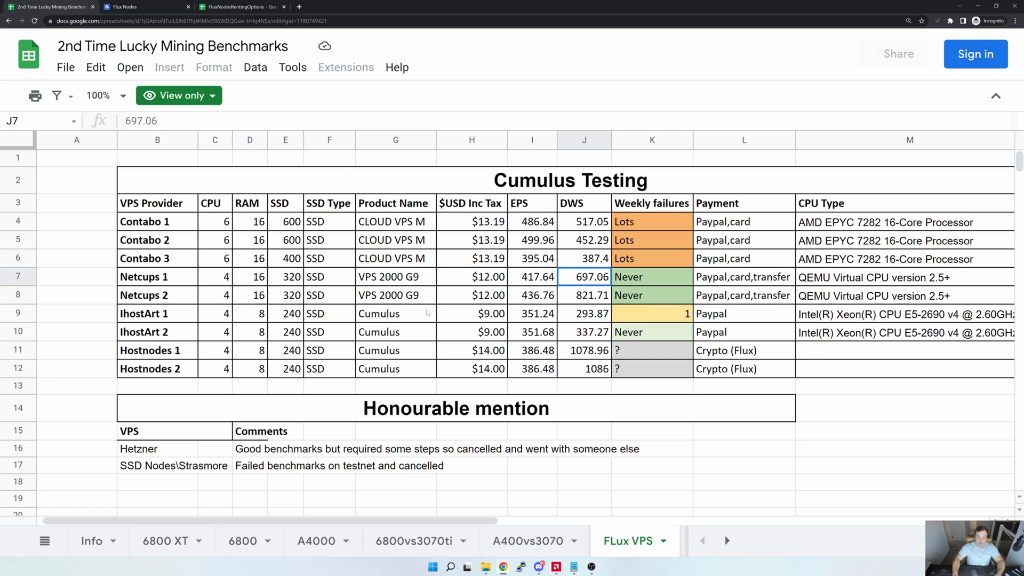
{"action": "left_click", "coordinate": [157, 314]}
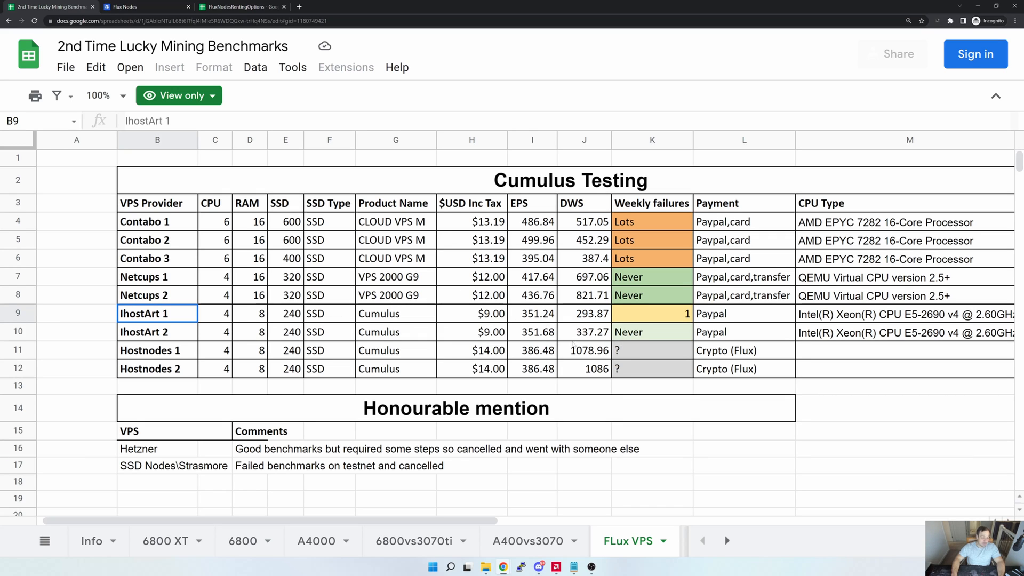
{"action": "mouse_move", "coordinate": [658, 339]}
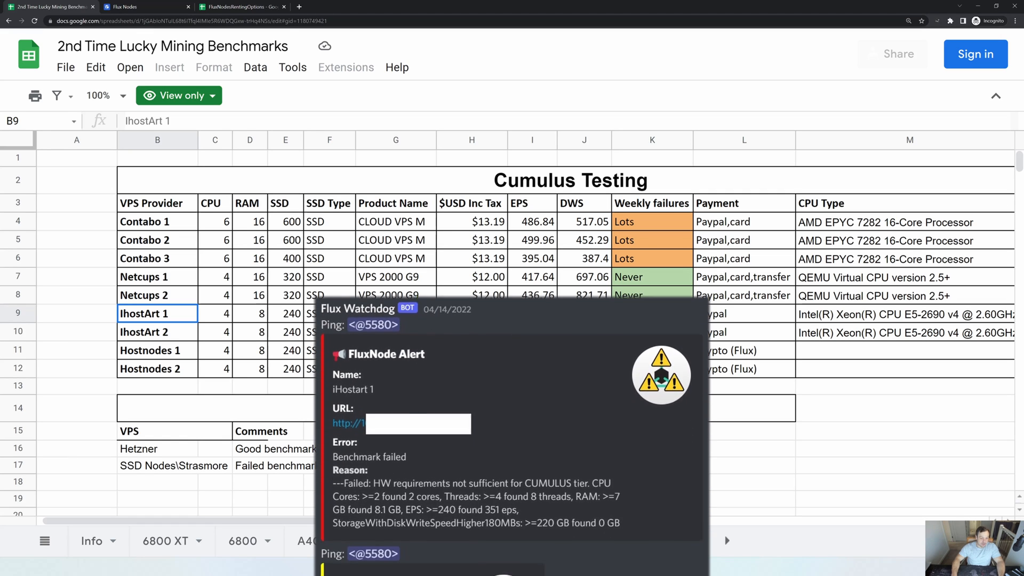
{"action": "scroll", "scroll_direction": "up", "scroll_amount": 3}
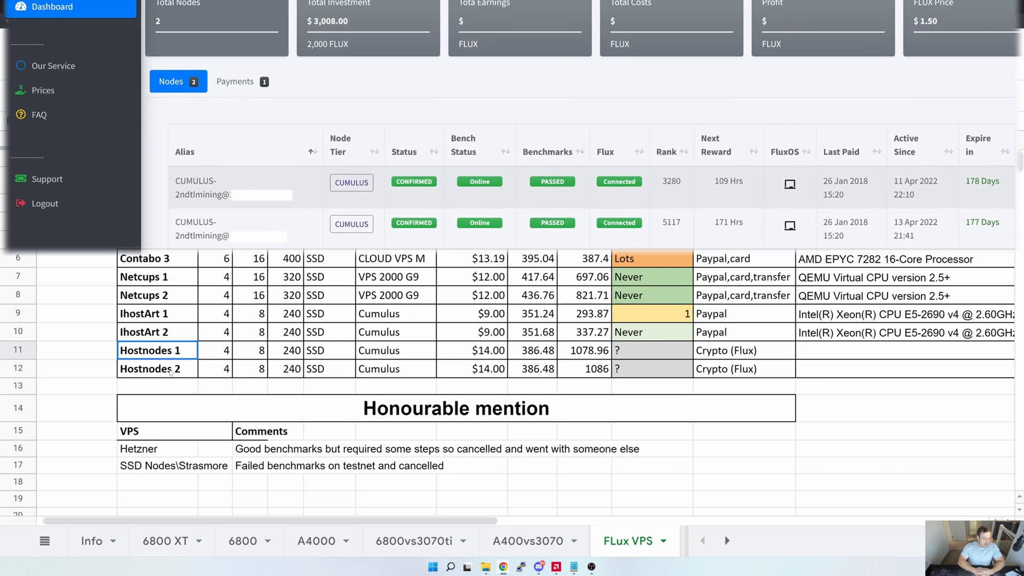
{"action": "scroll", "scroll_direction": "up", "scroll_amount": 3}
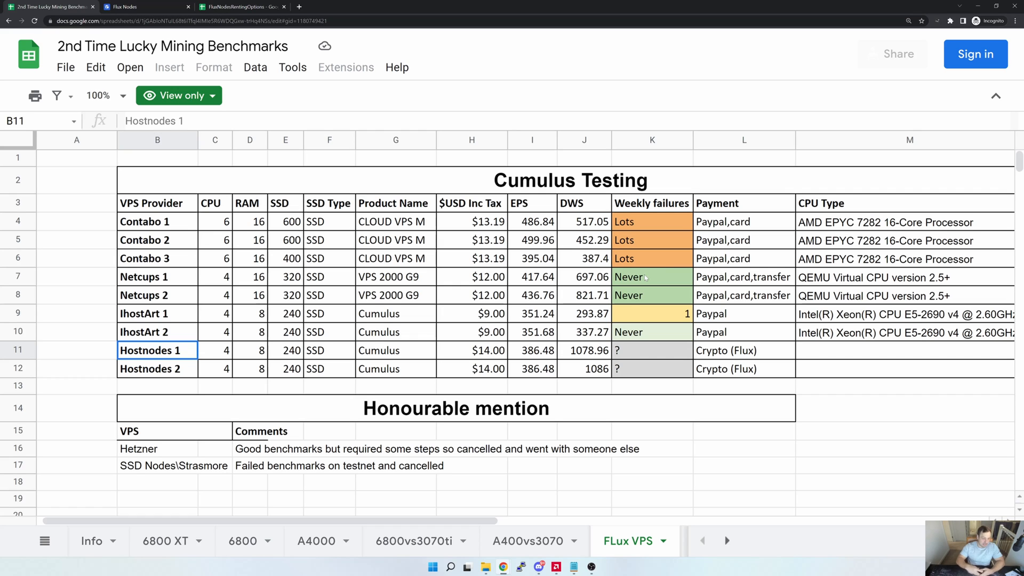
{"action": "left_click", "coordinate": [904, 277]}
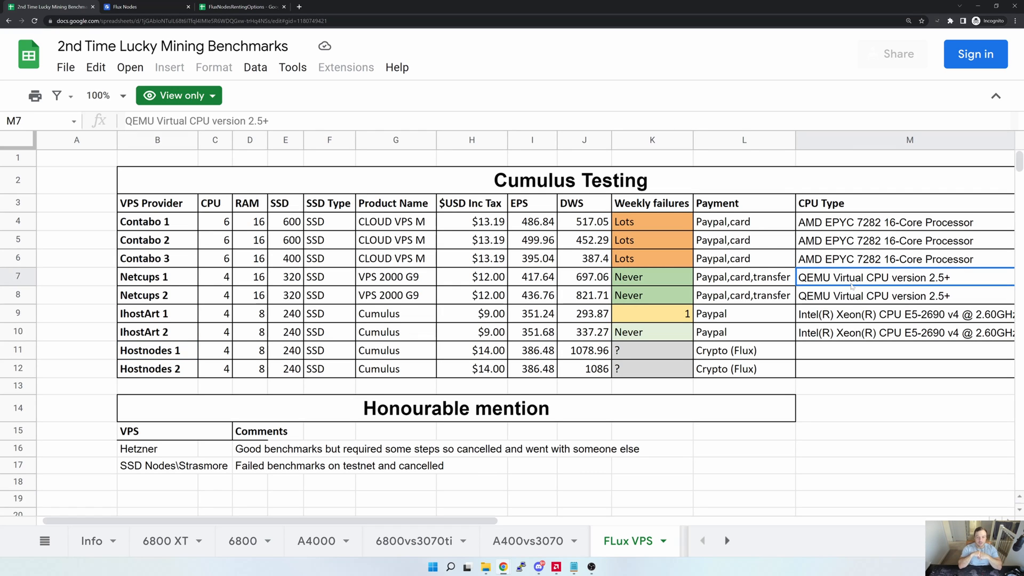